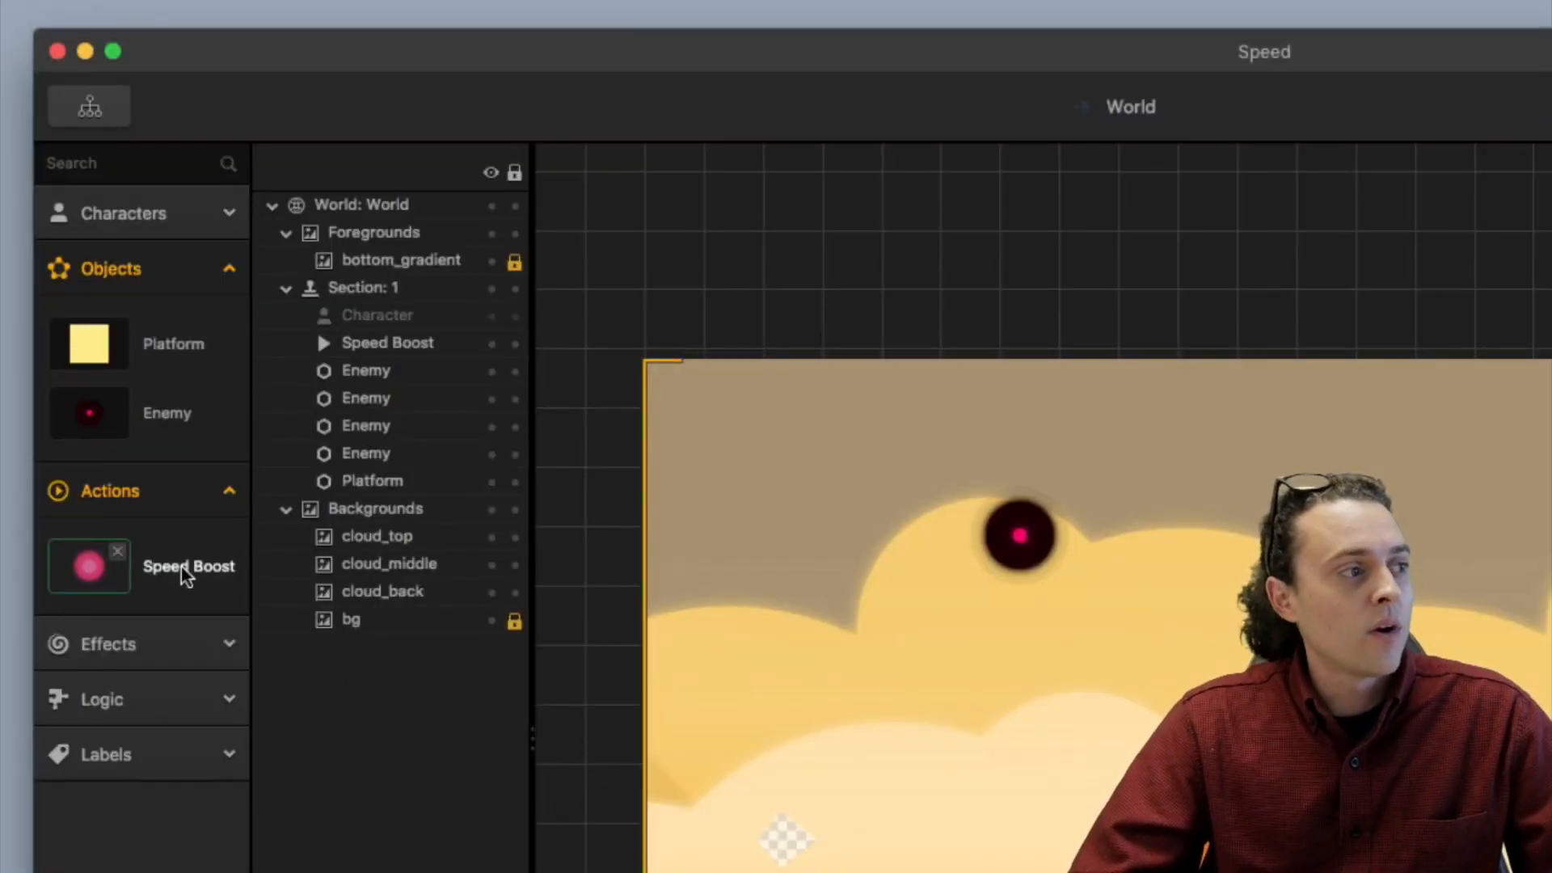
Open the Speed Boost action's properties from the Actions library
double_click(188, 566)
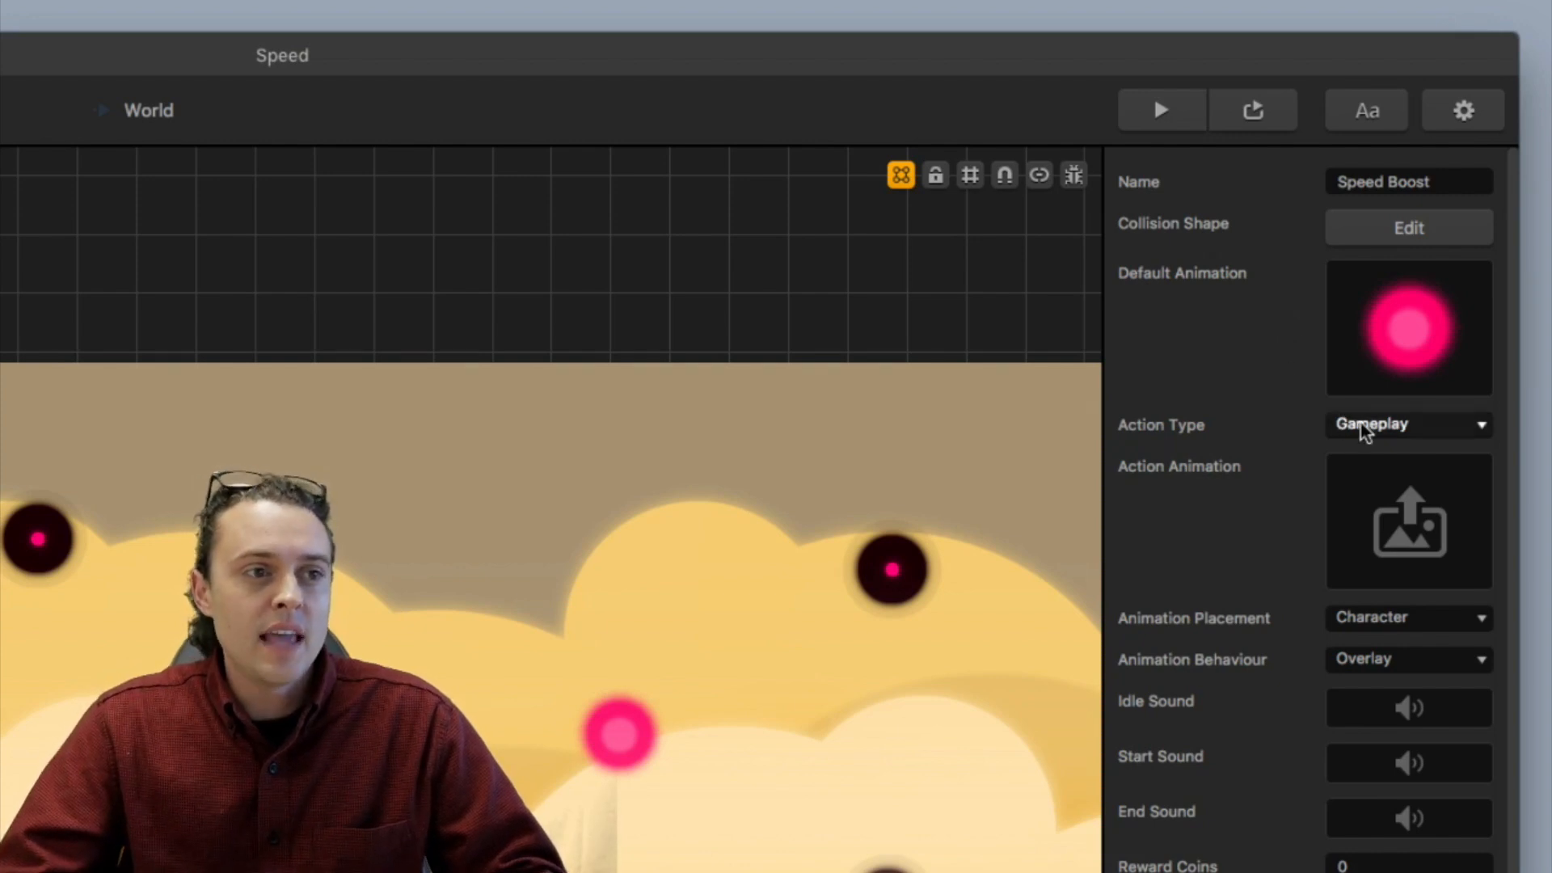
Set the Speed Boost action type to Gameplay and reveal Duration 5 and Max Speed 110
left_click(1409, 425)
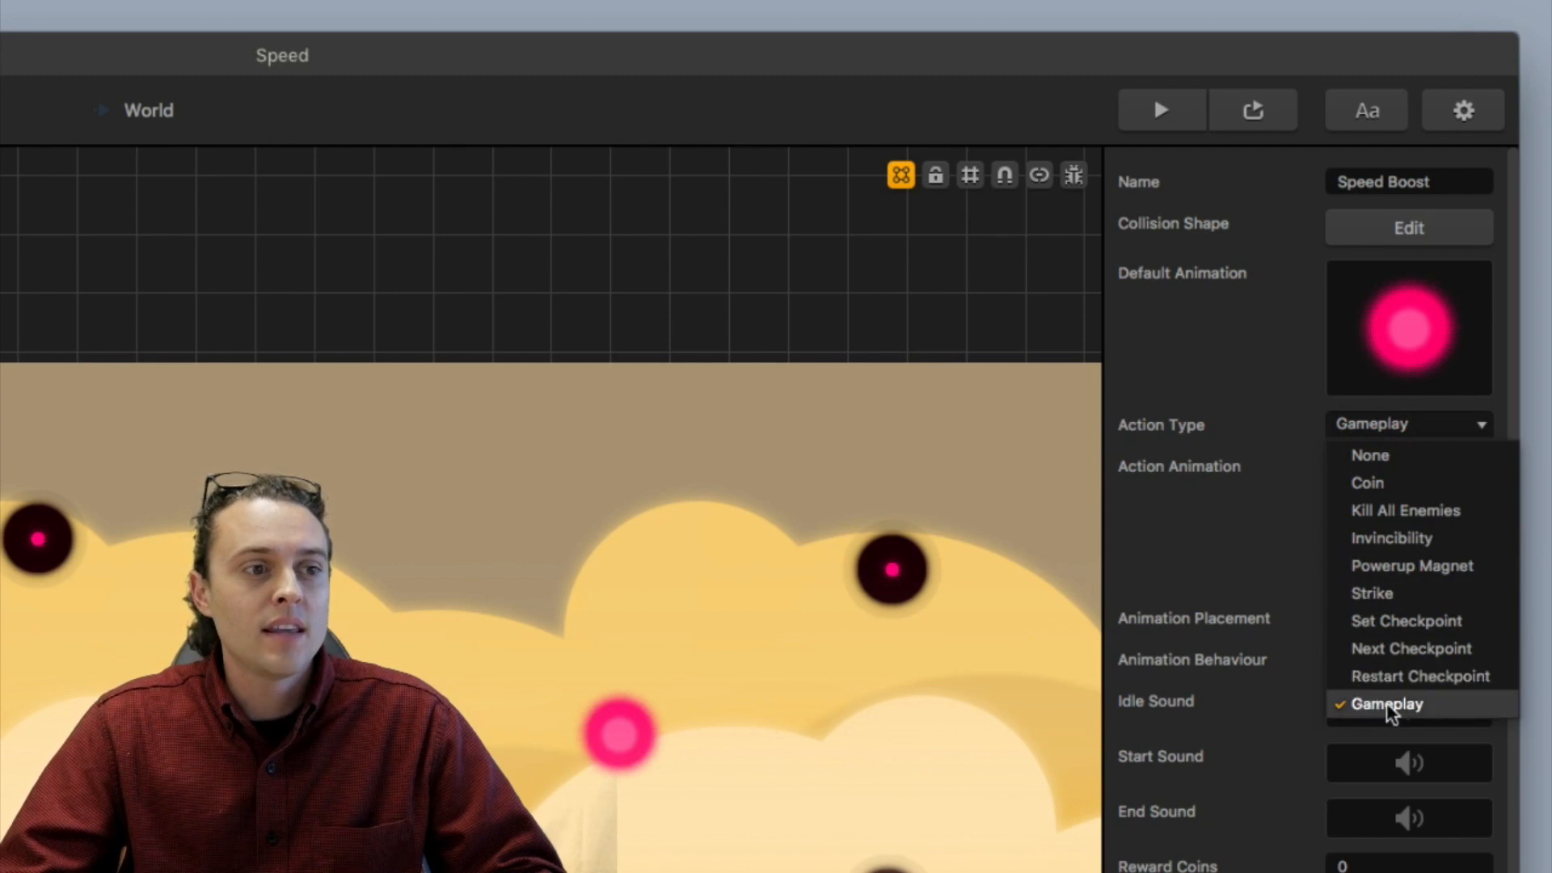
left_click(1386, 703)
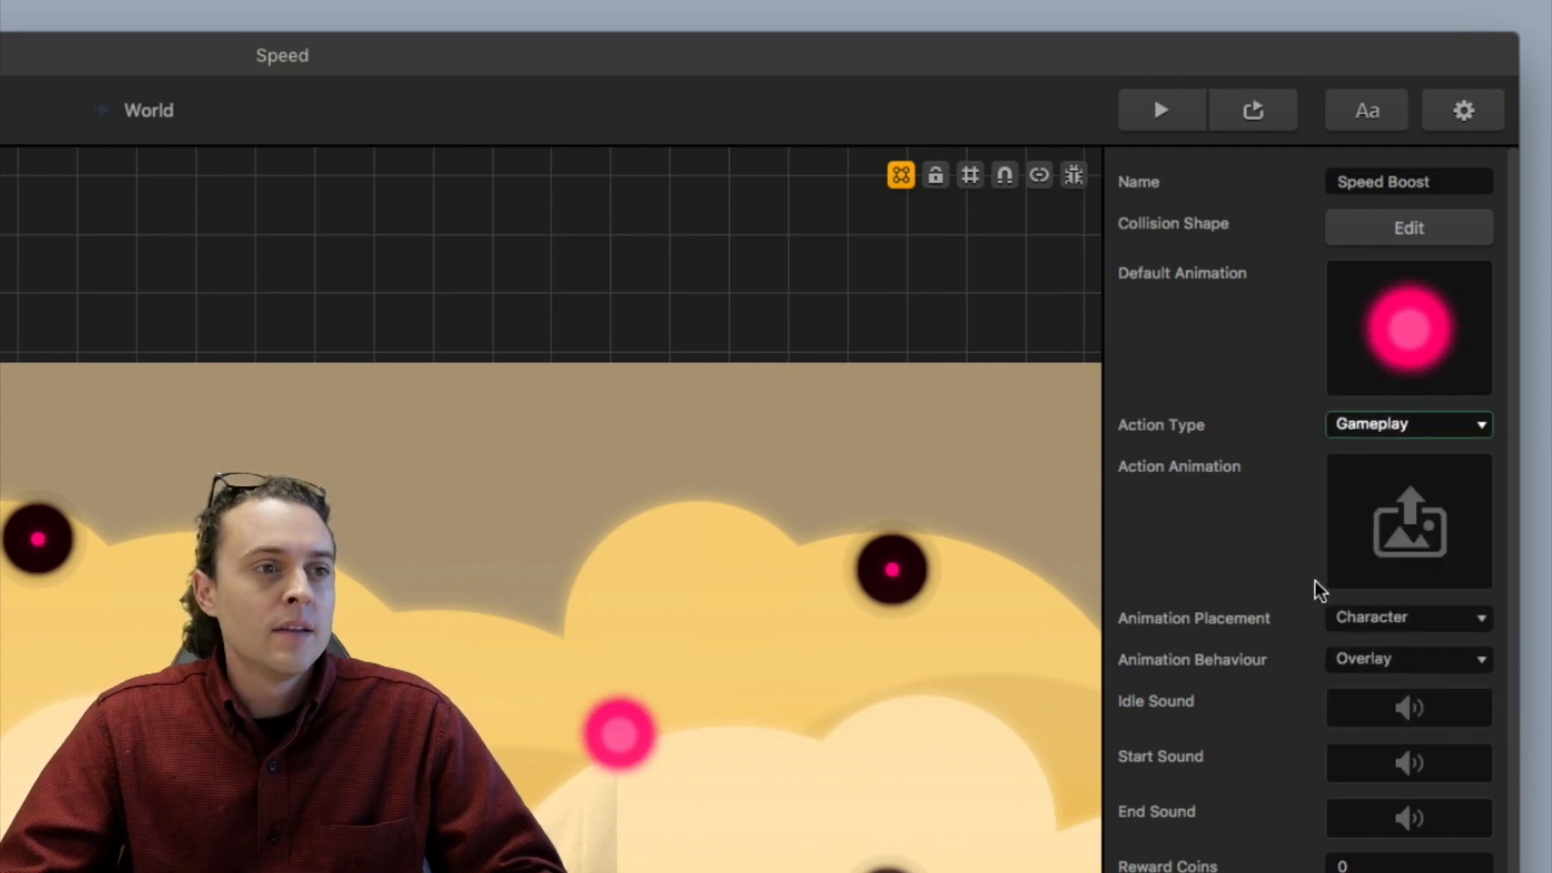
scroll("down", 3)
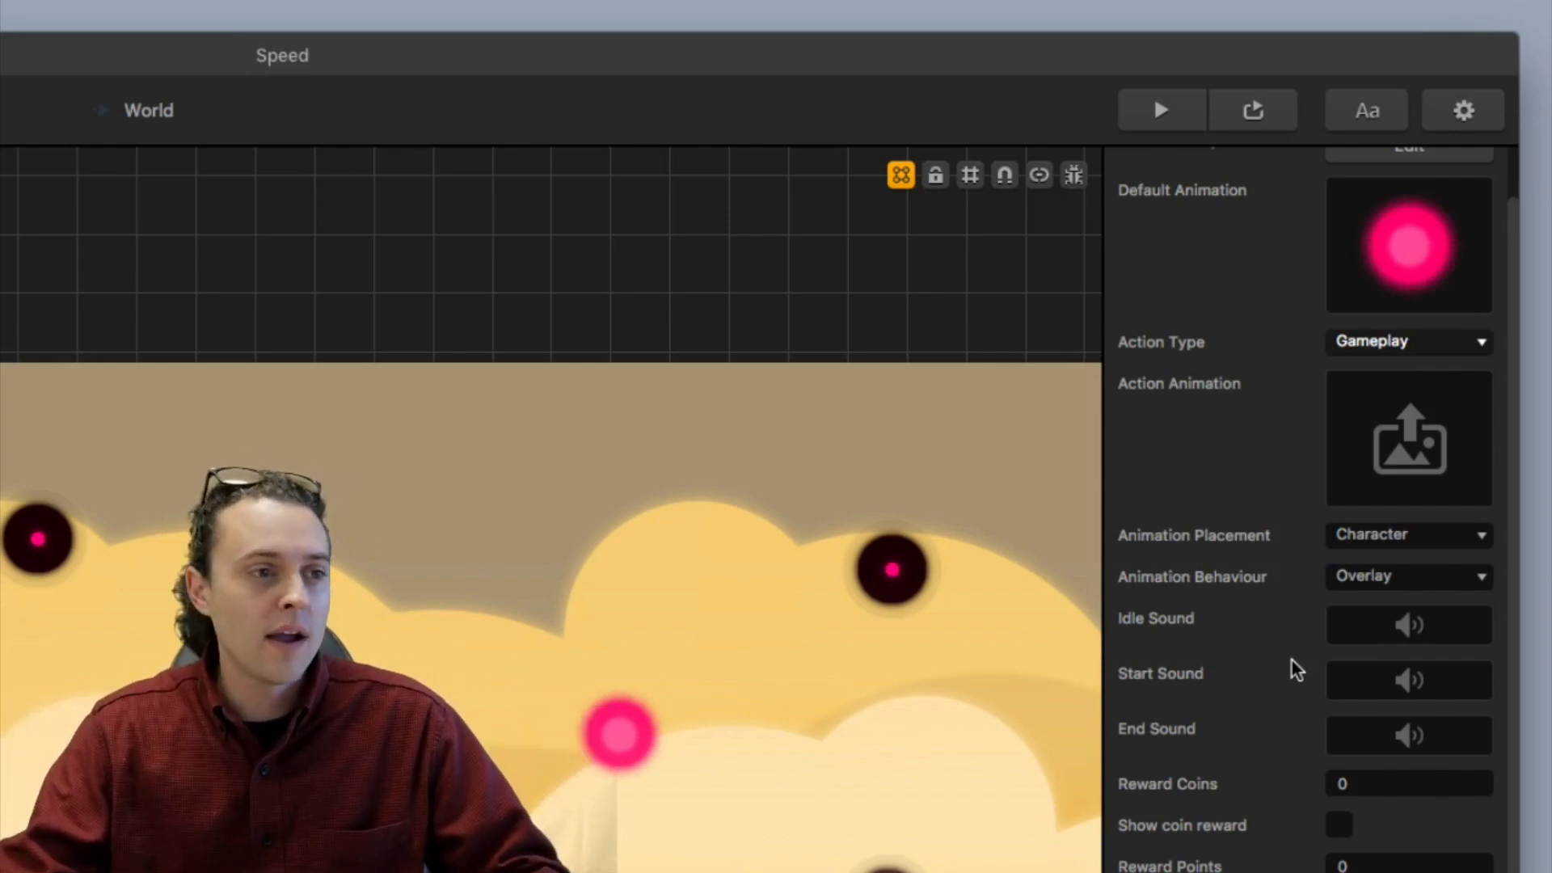
scroll("down", 3)
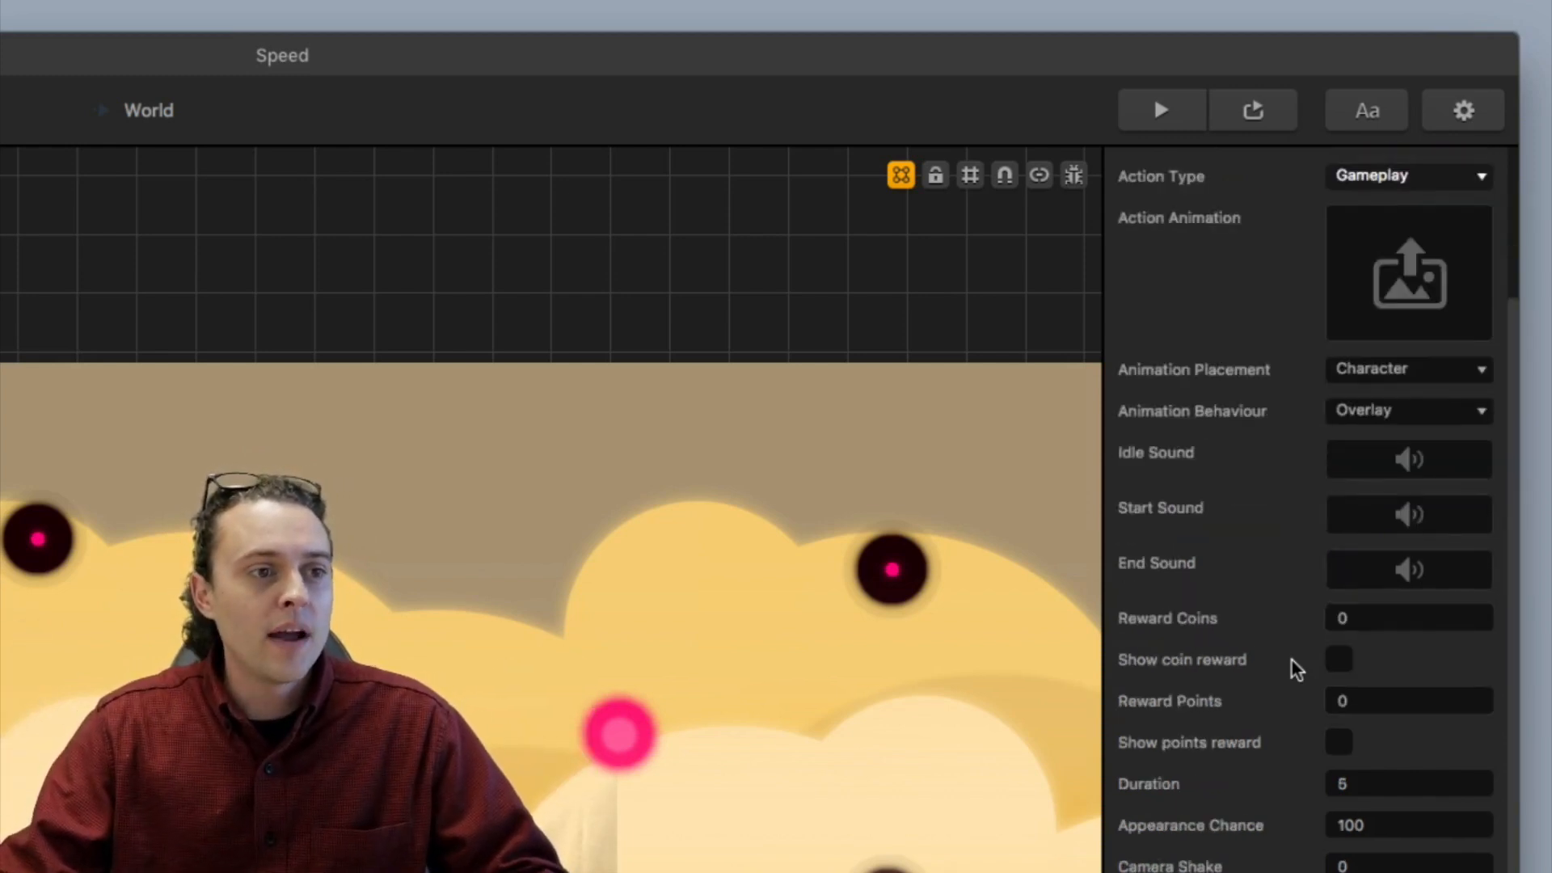
scroll("down", 3)
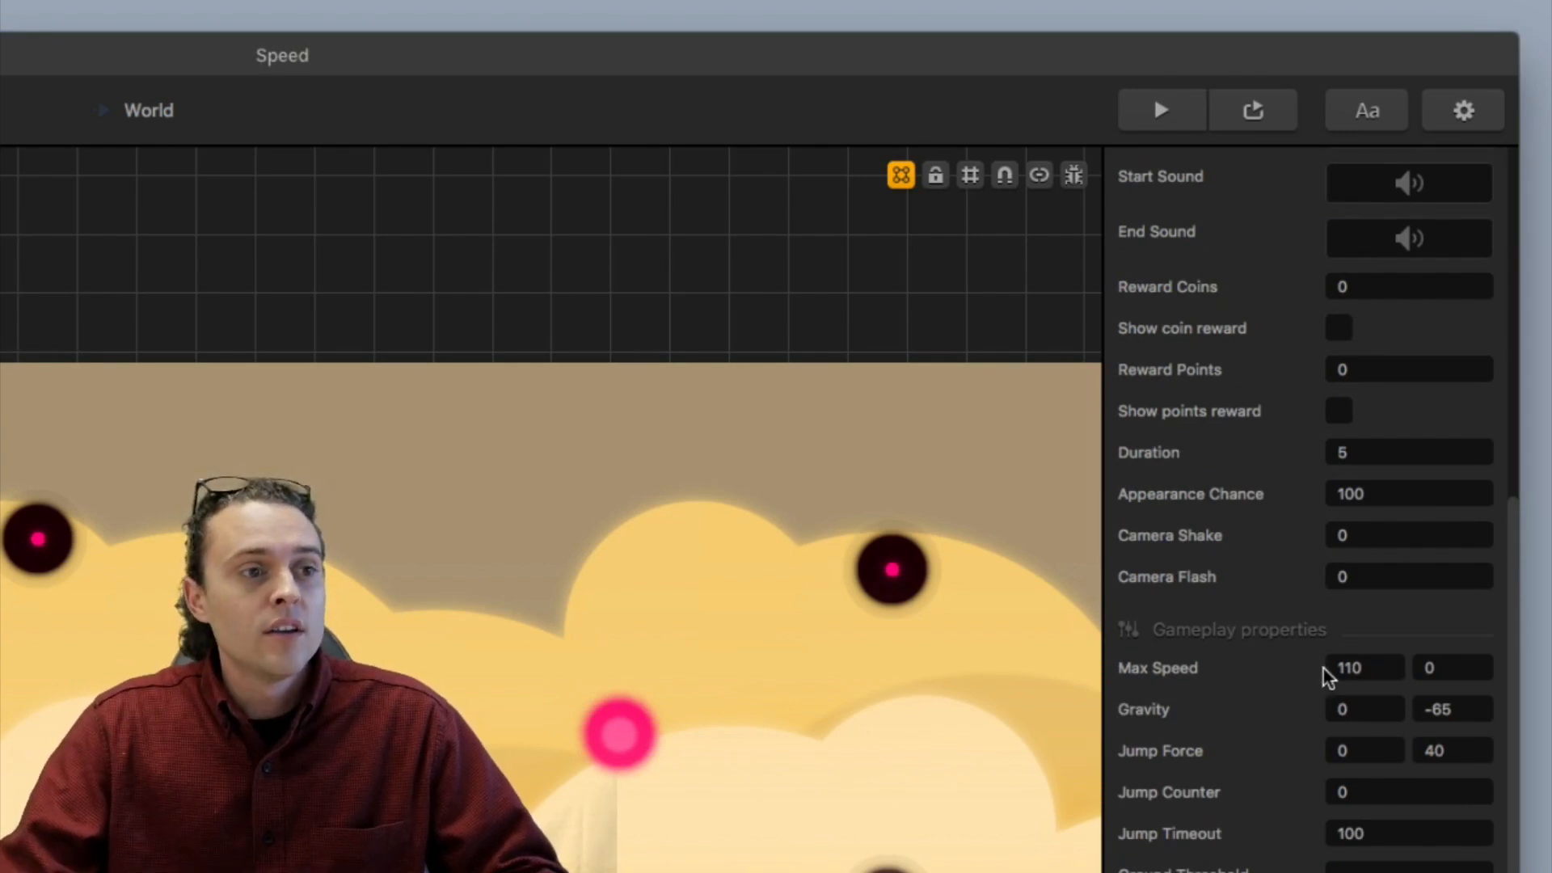
left_click(1363, 668)
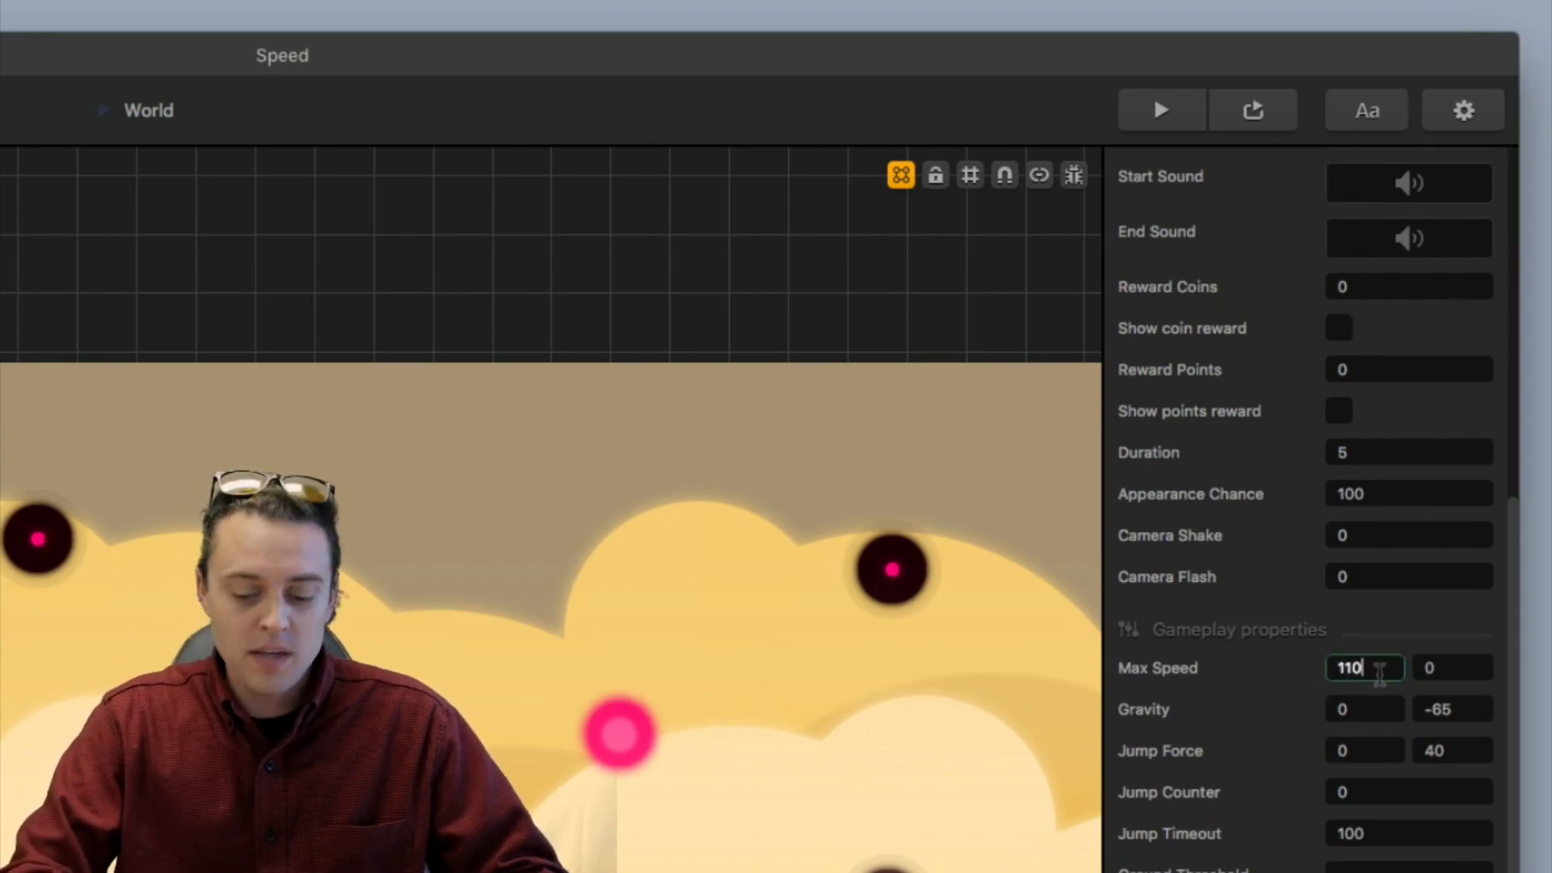
type("65")
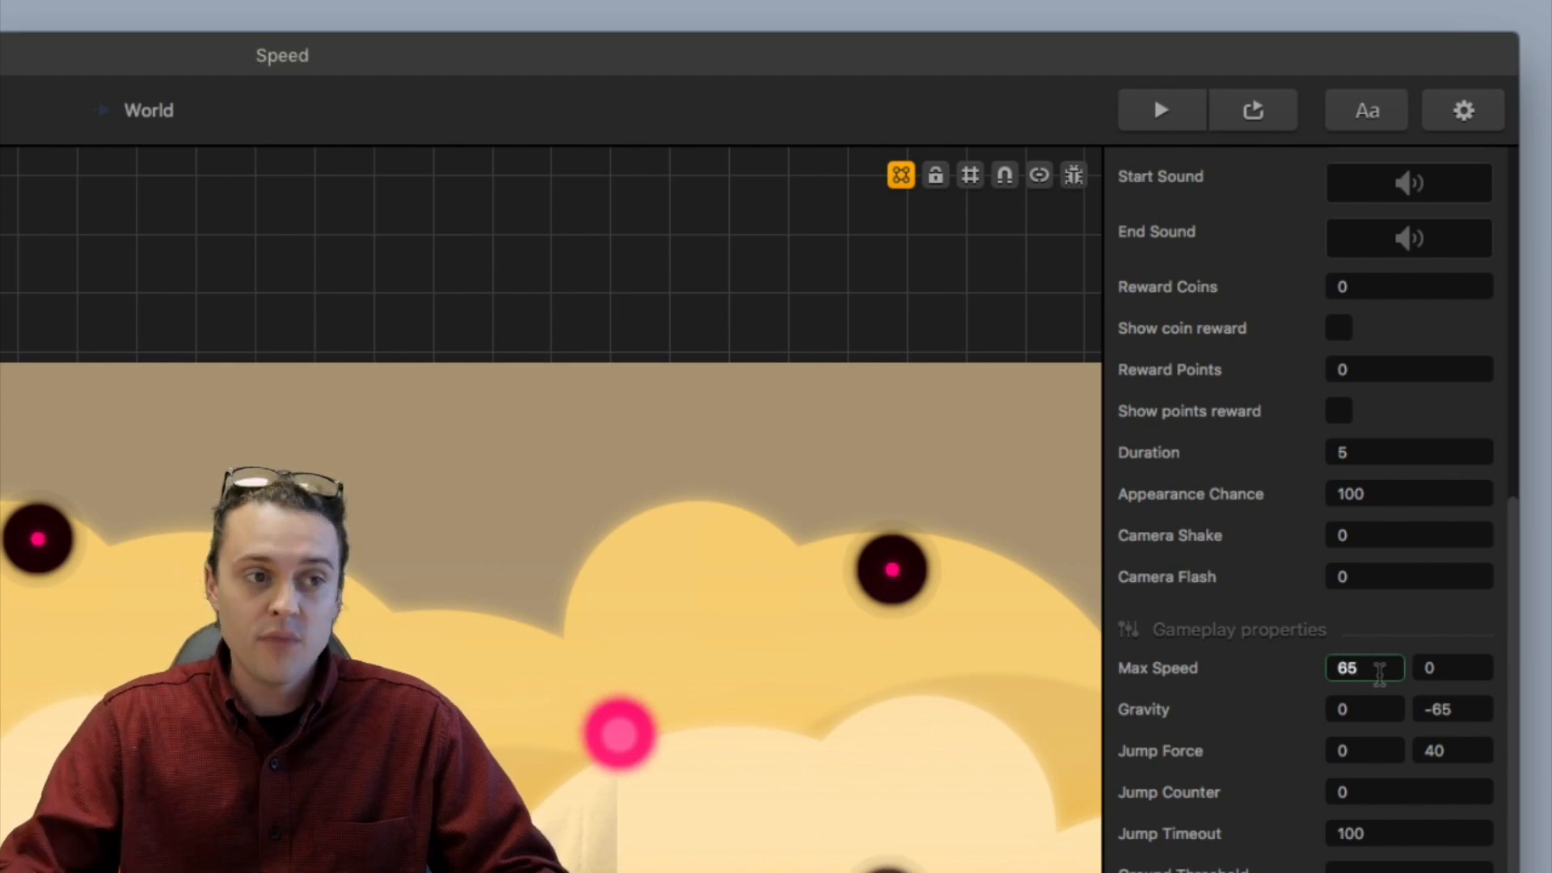
left_click(1364, 709)
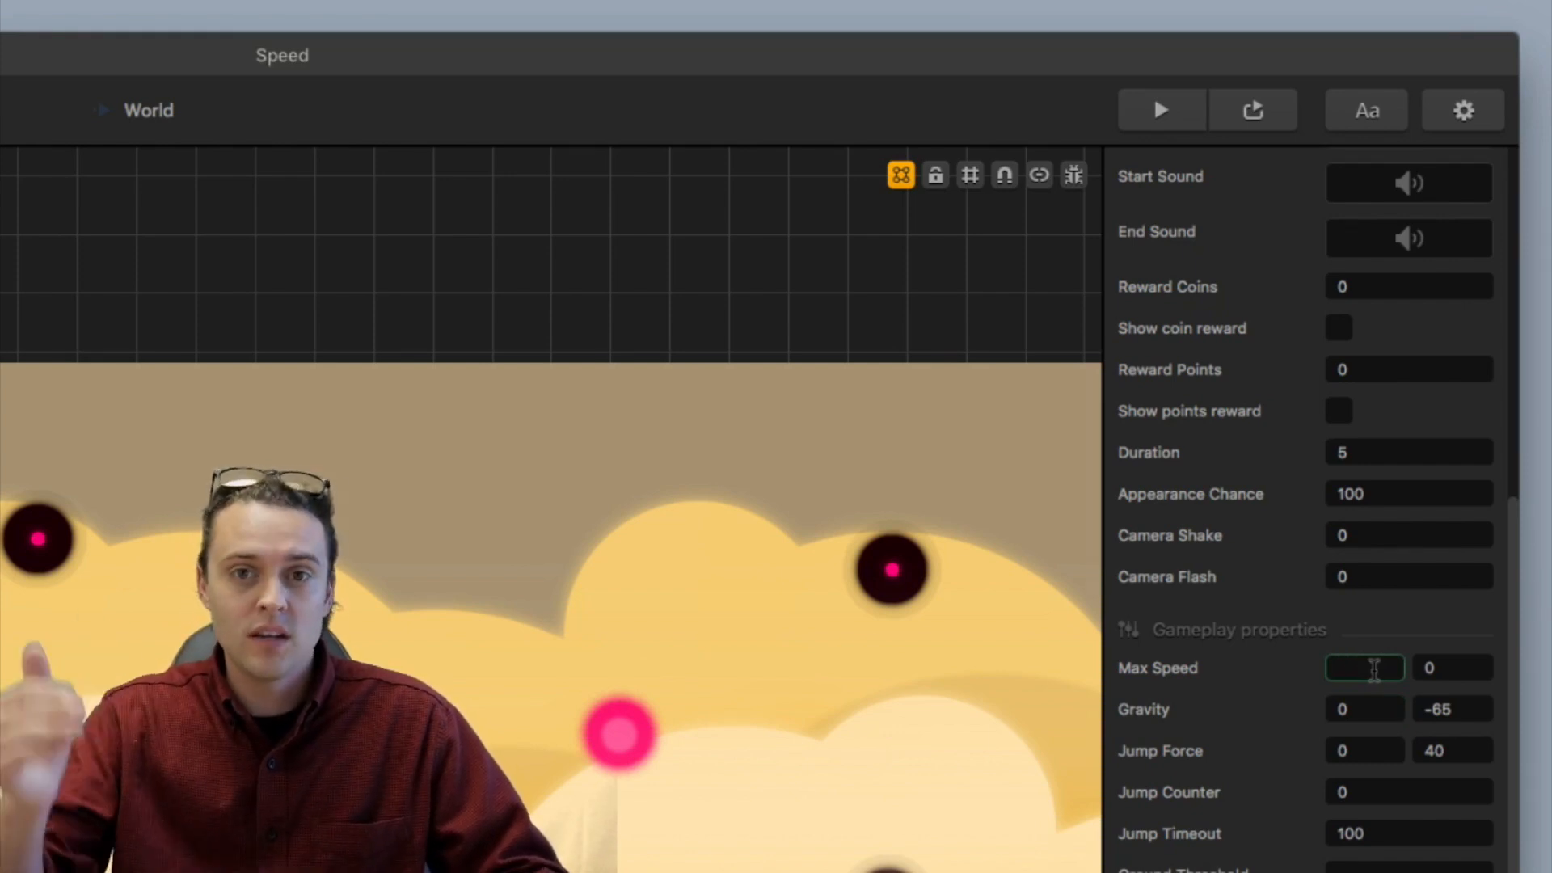
type("110")
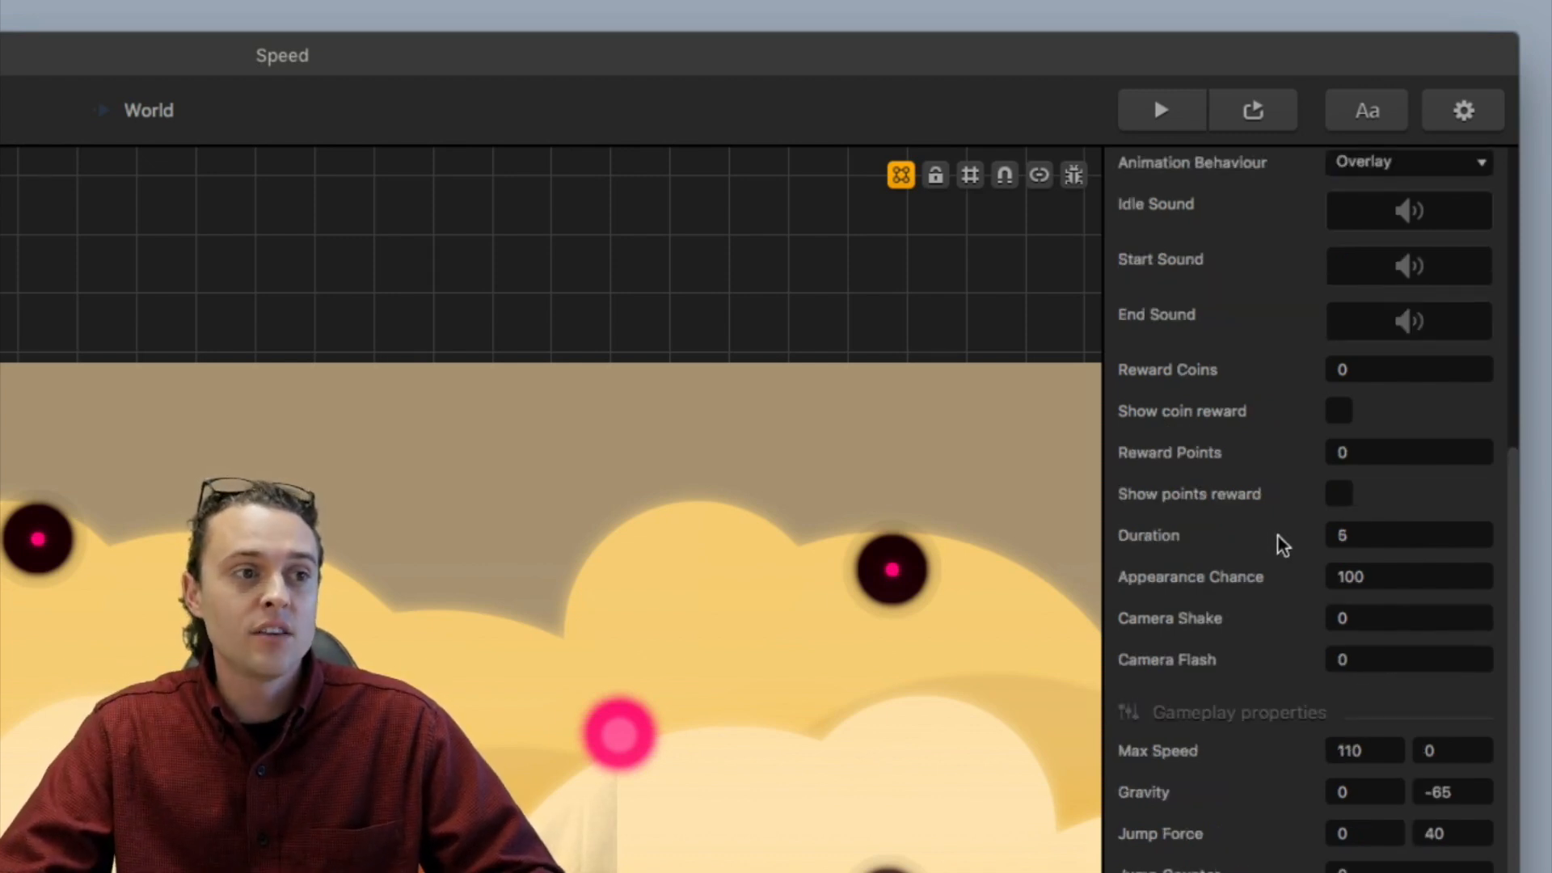
Launch a game preview with the Speed Boost settings unchanged
left_click(1408, 534)
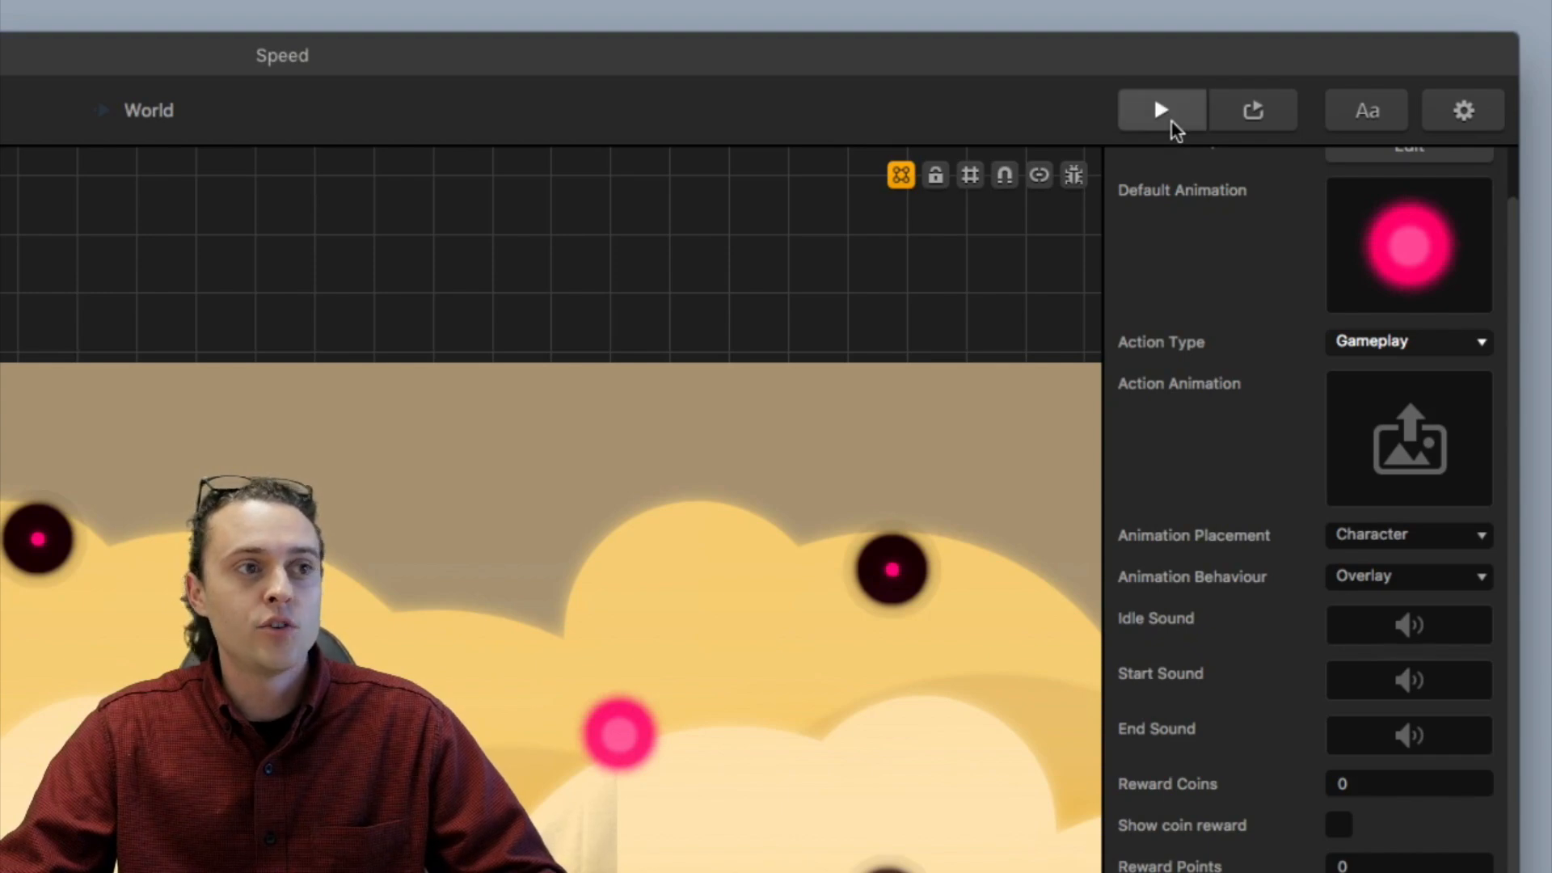
left_click(1161, 109)
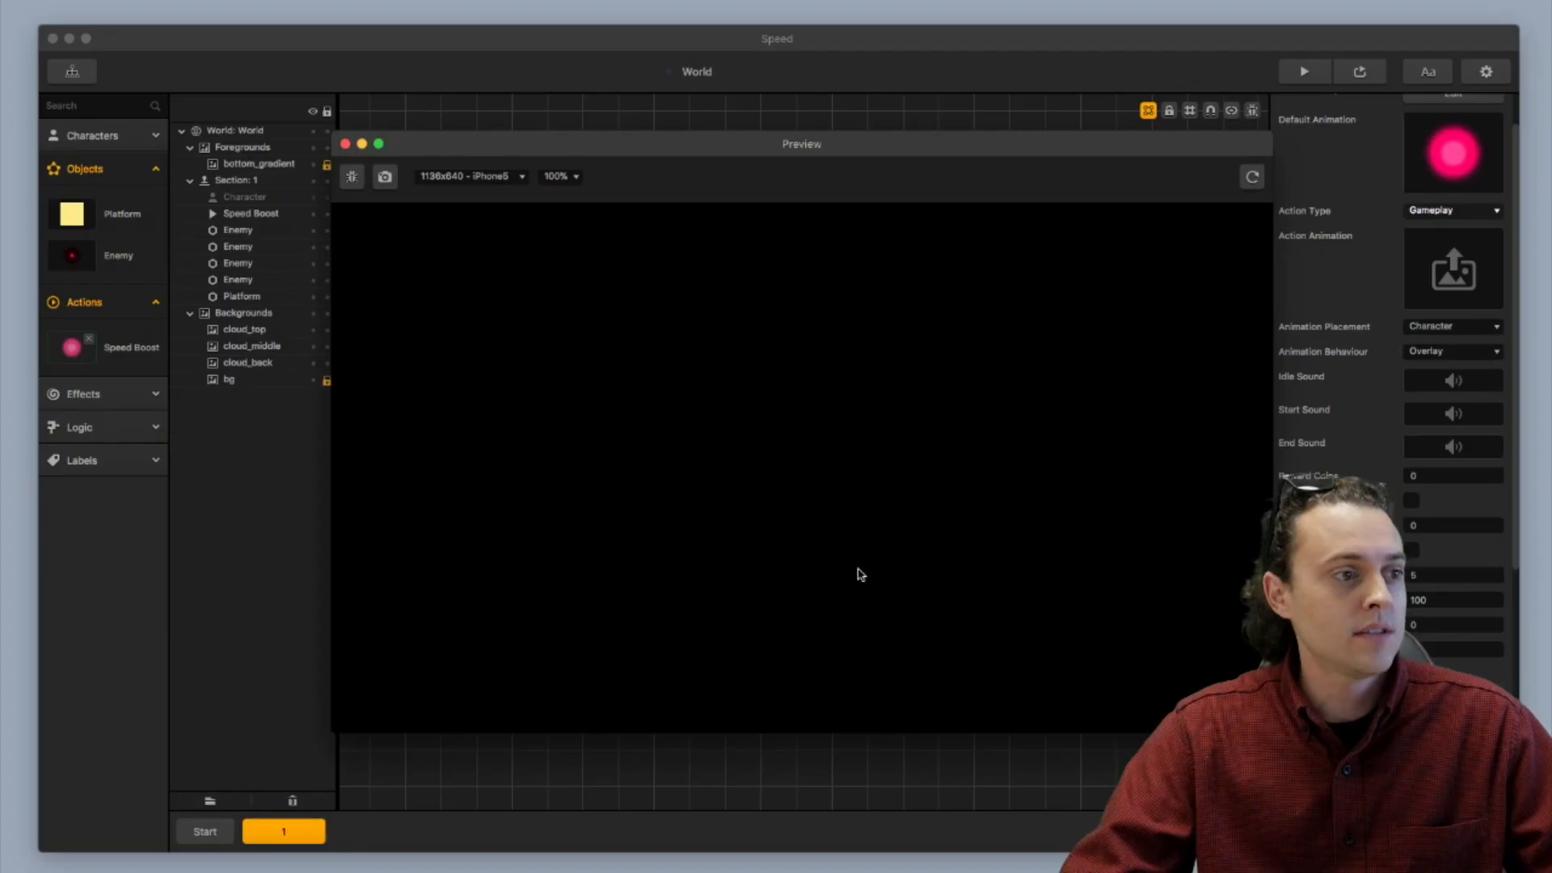